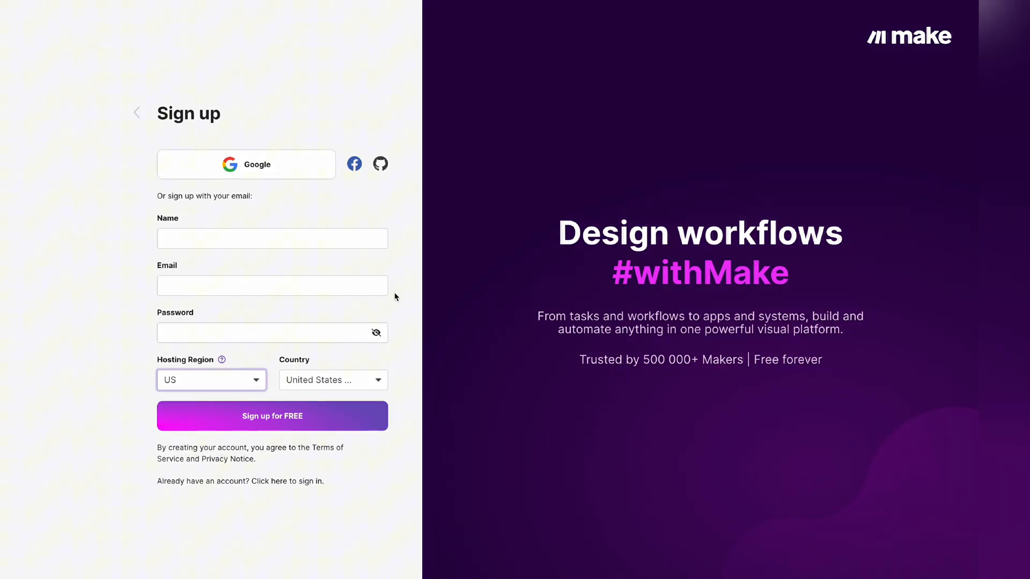
- Finish account signup, enter the workspace and create a new scenario from Scenarios
left_click(271, 416)
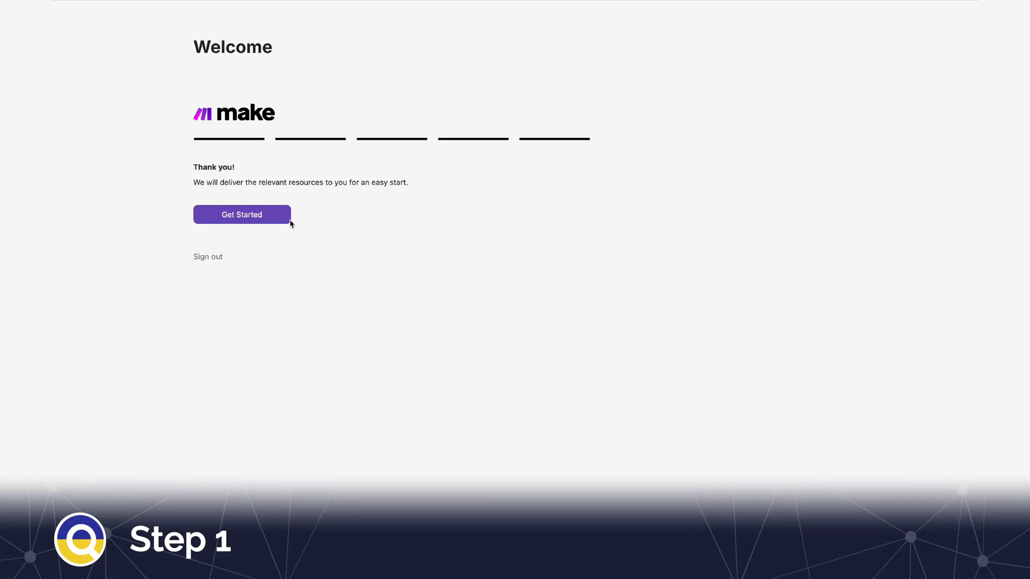
left_click(241, 214)
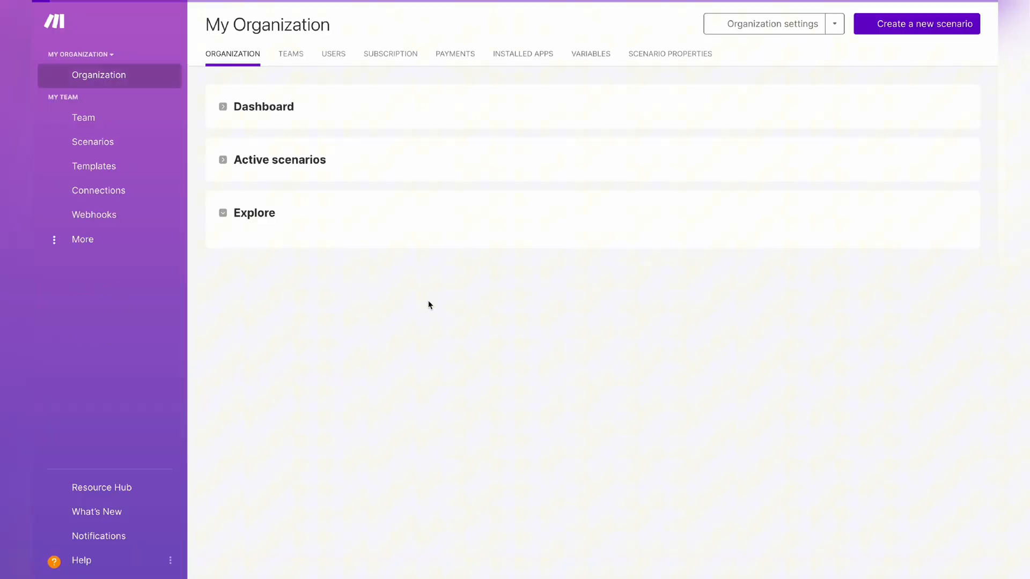
left_click(93, 141)
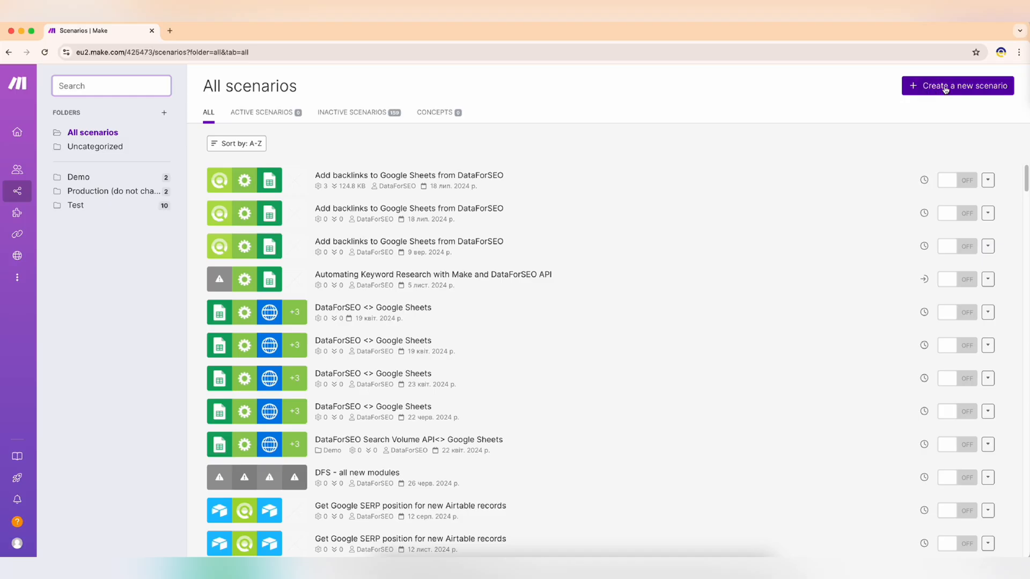
left_click(957, 85)
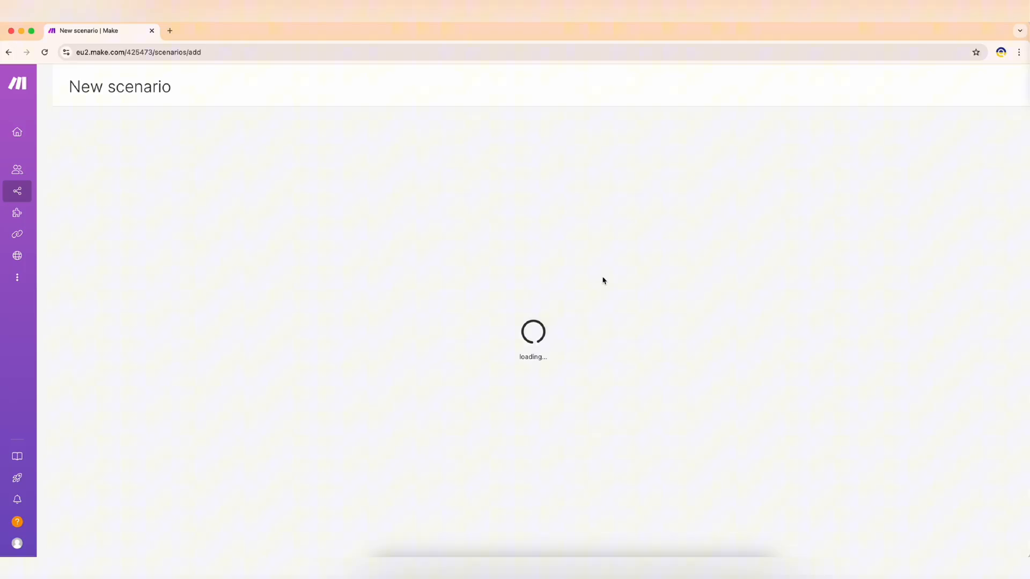
- Add DataForSEO's Get Keyword Ideas as the scenario's first module
left_click(533, 283)
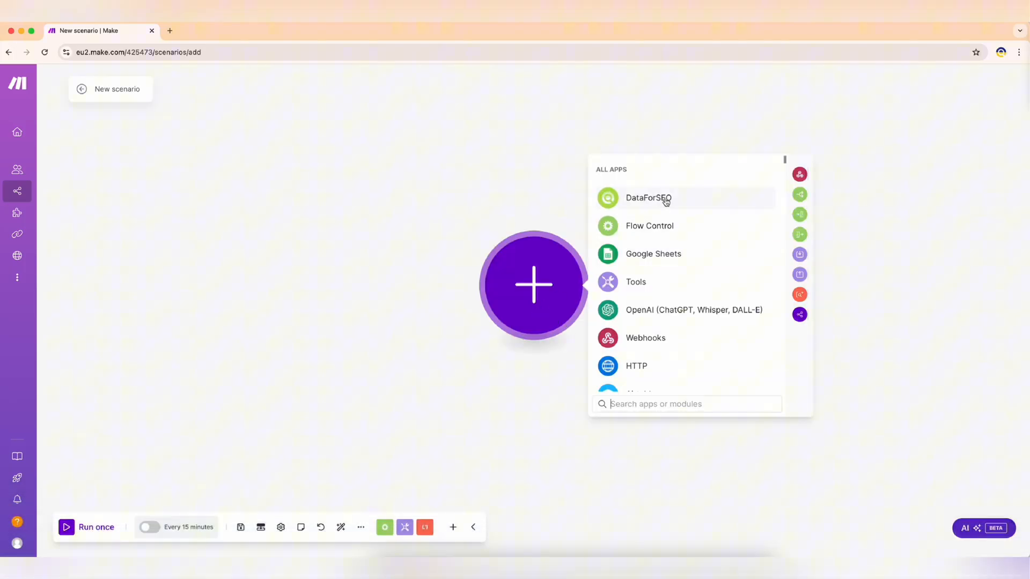
left_click(648, 197)
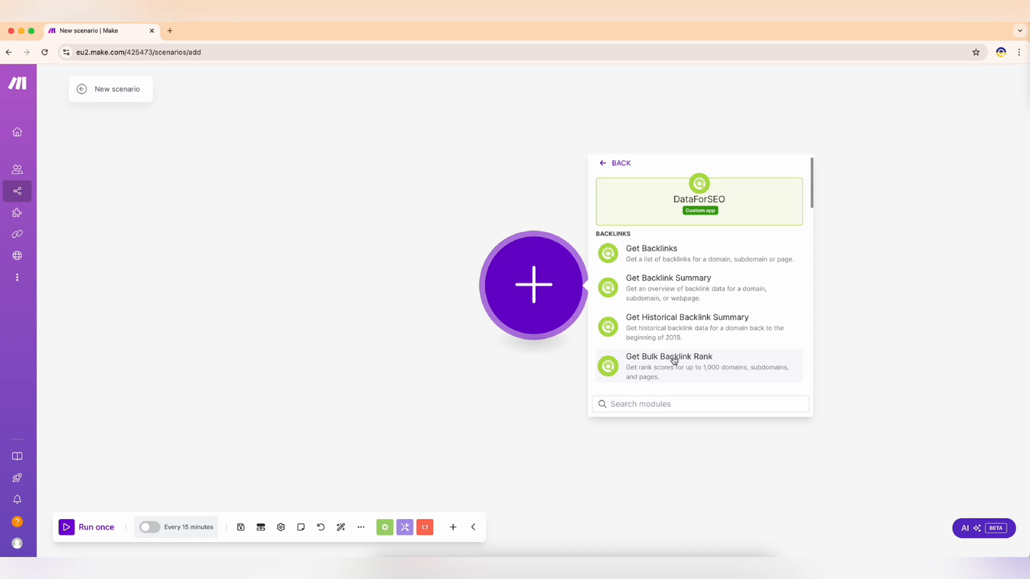
type("keywo")
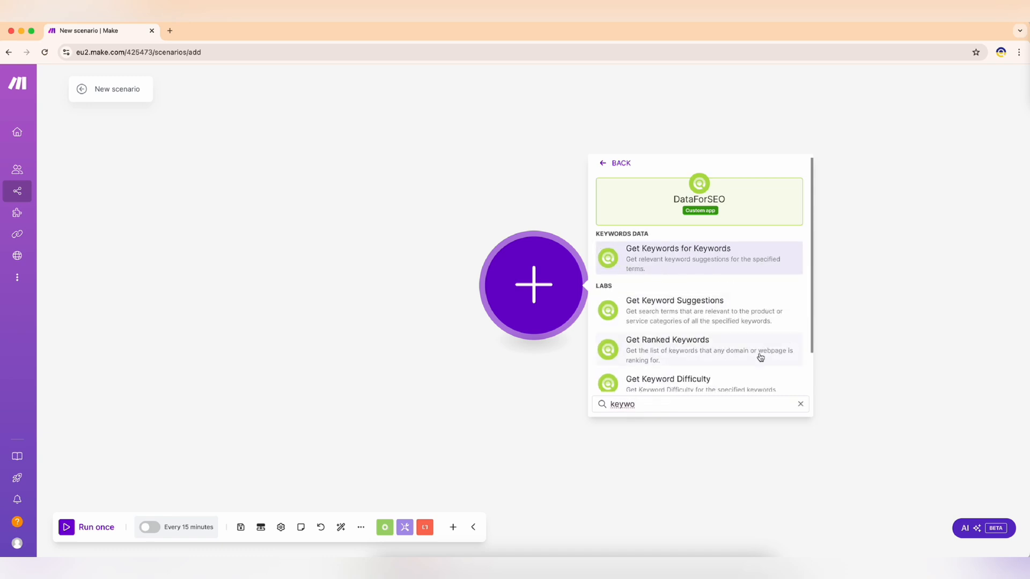
left_click(678, 257)
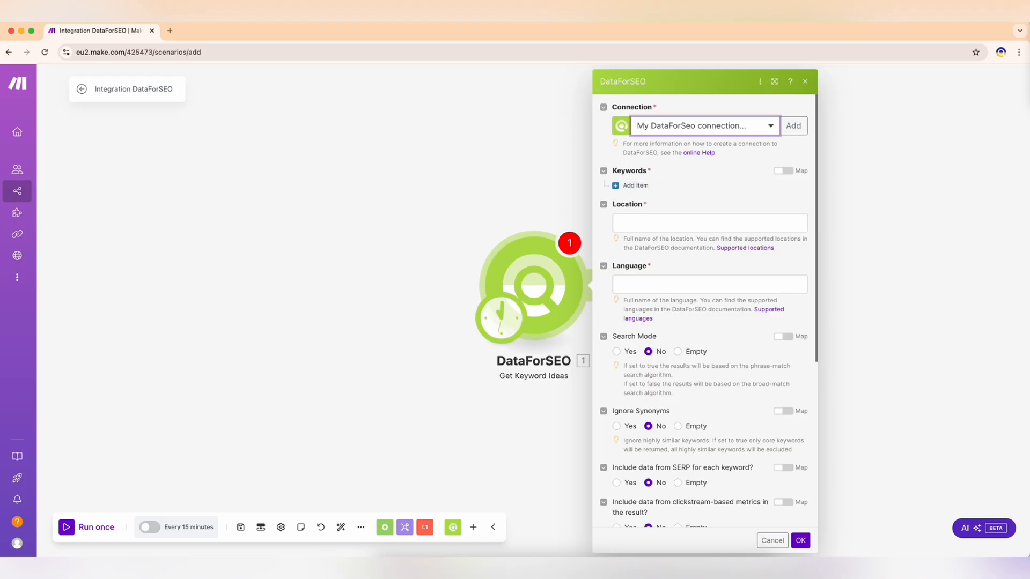
- Set keyword 'trekking shoes', location United States, language English, phrase-match search on
left_click(634, 185)
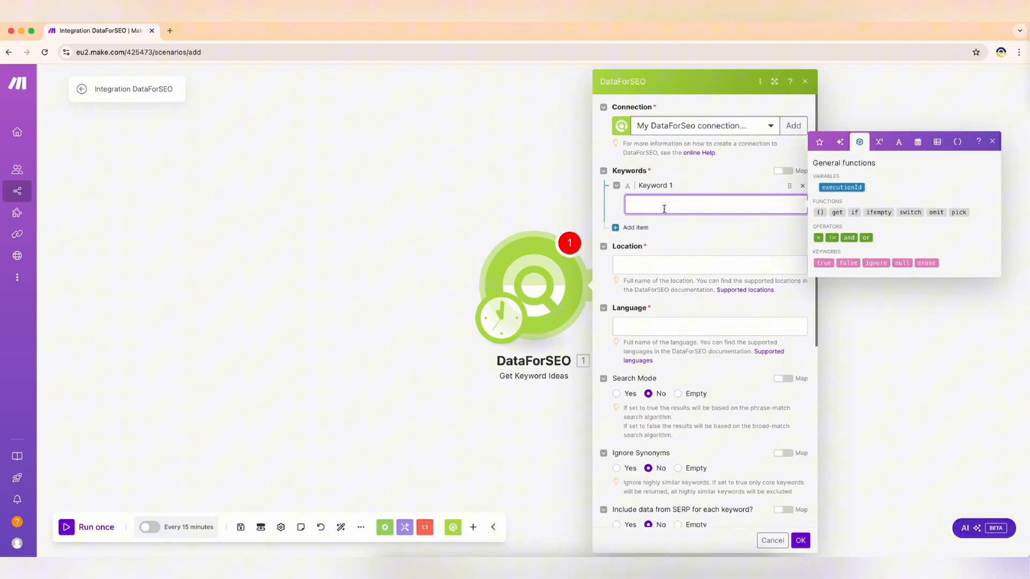
type("trekking shoes")
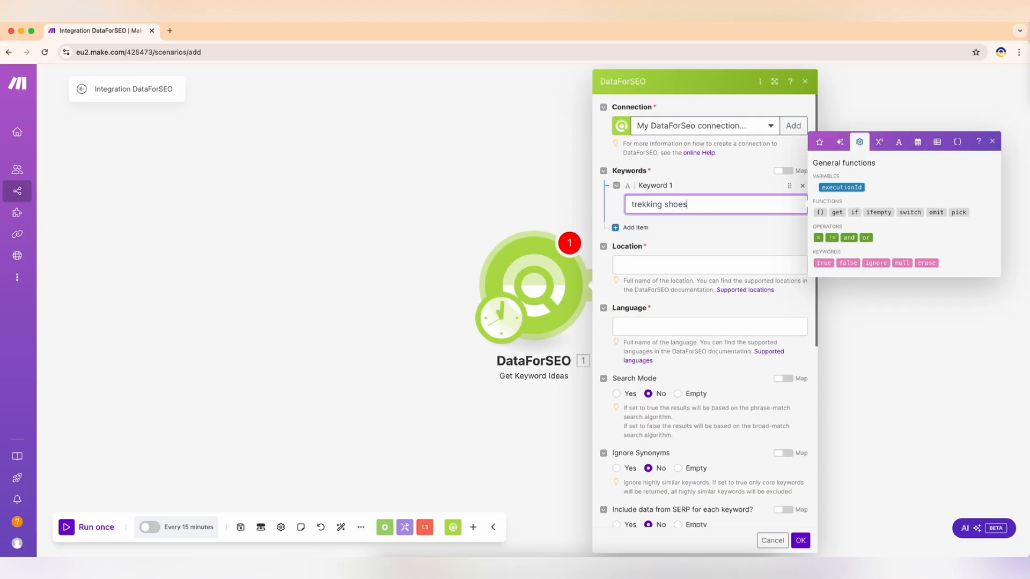
type("united")
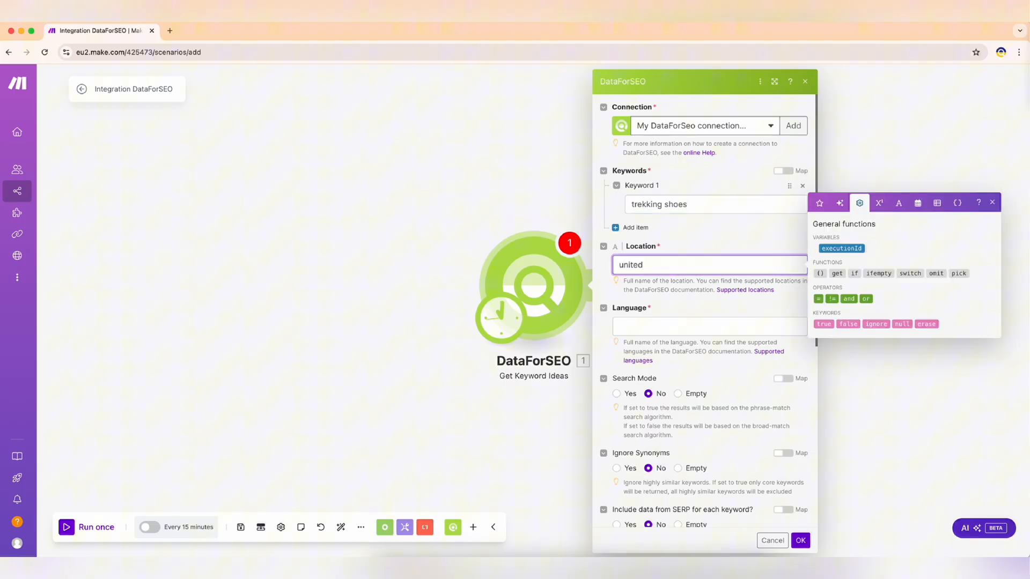
type("engli")
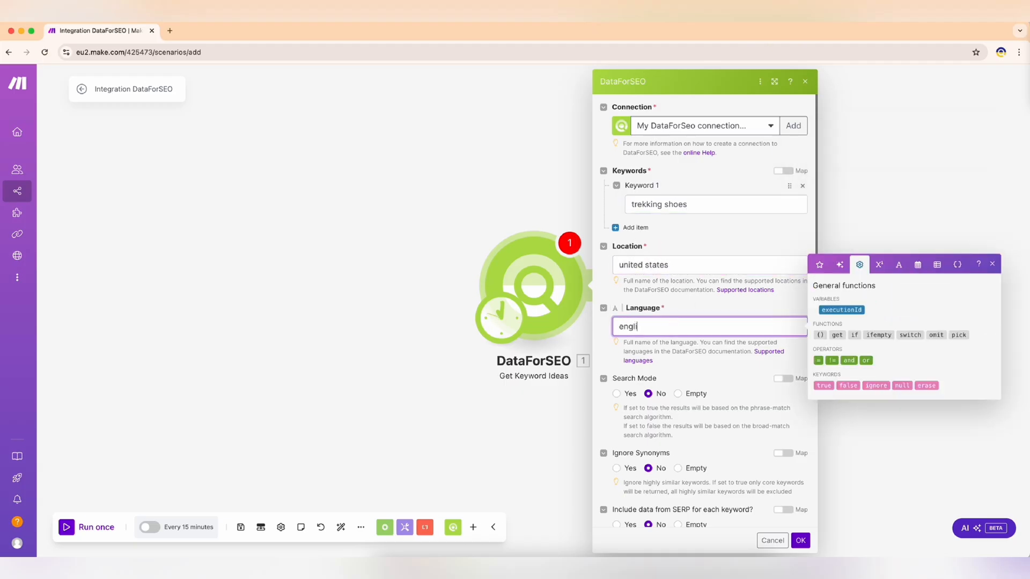
left_click(616, 393)
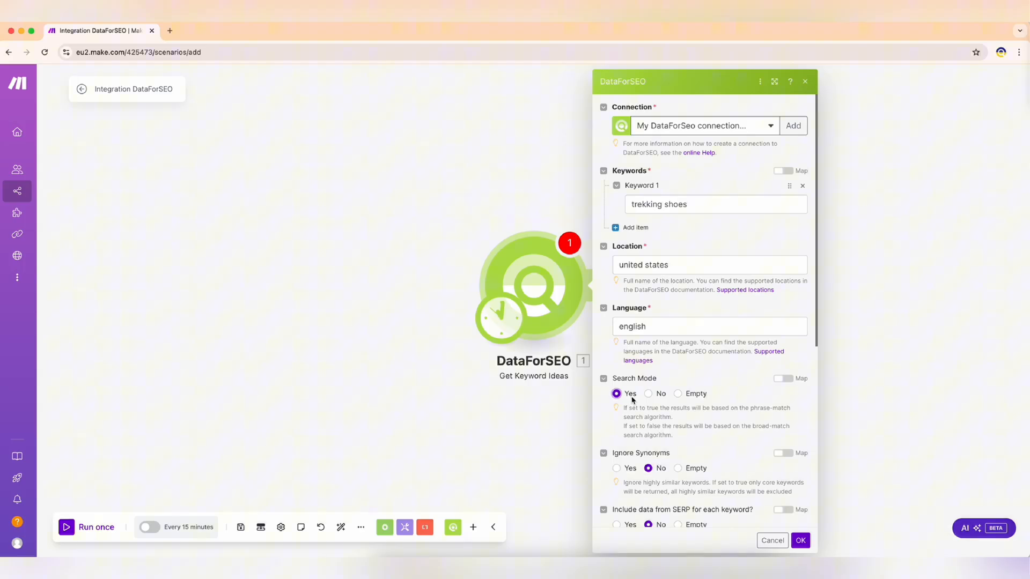
- Include SERP data and set the result limit to 100
scroll("down", 3)
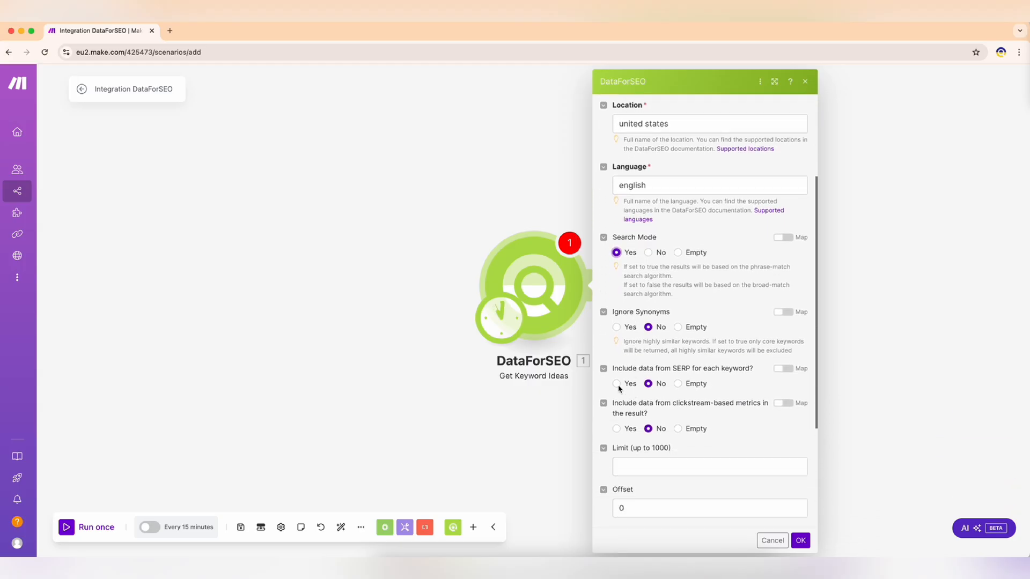
scroll("down", 3)
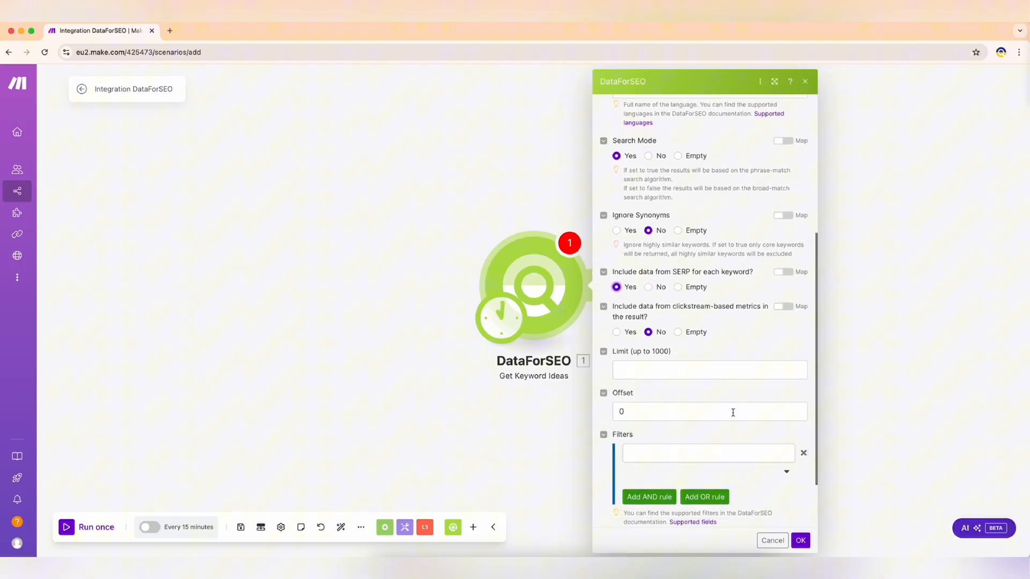
left_click(709, 369)
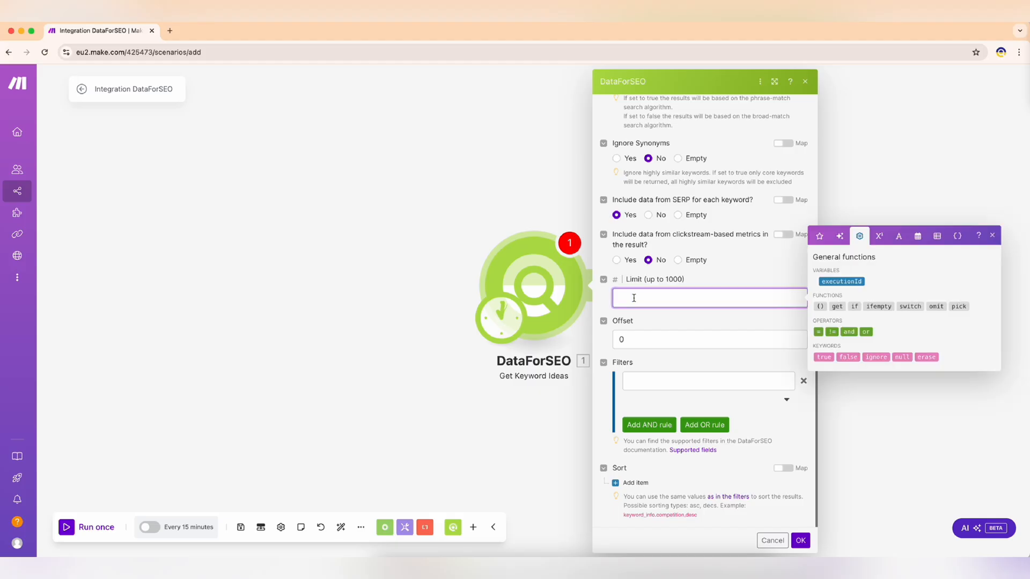
type("100")
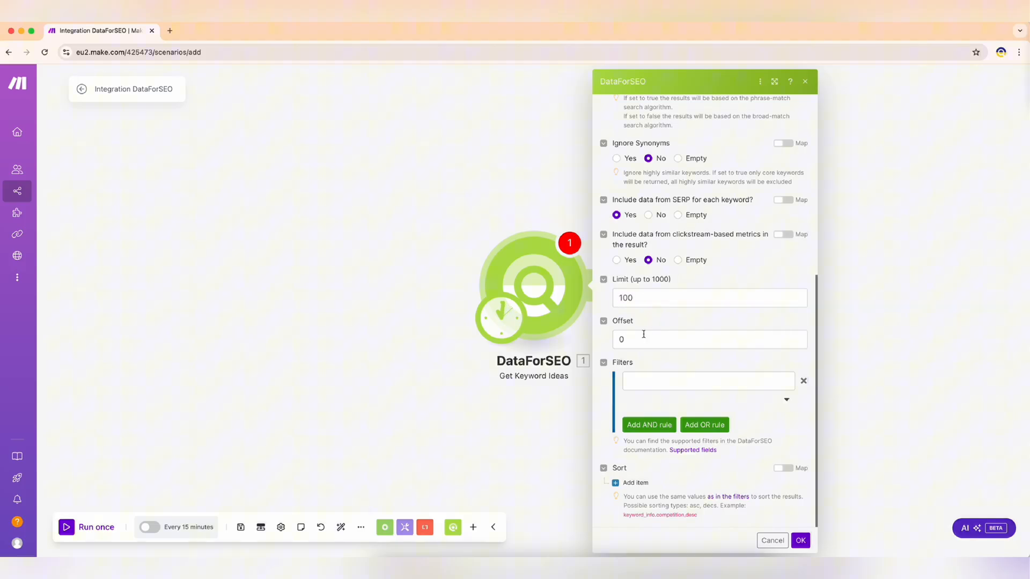
- Add filters: keyword_info cpc > 1 and keyword regex ^\S+(\s+\S+){2,4}$ for 3–5 words
type("keyword_info.cpc")
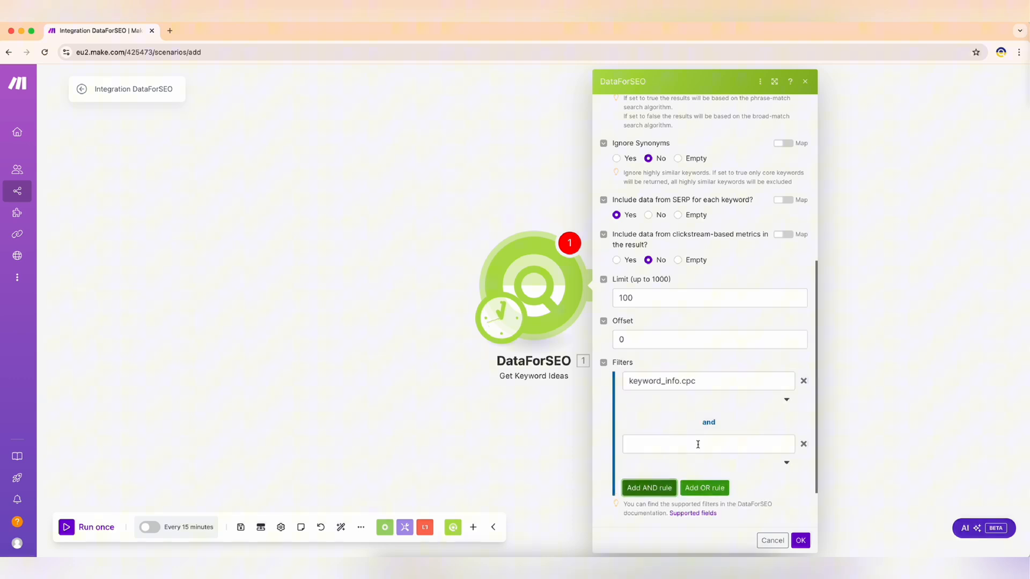
type("1")
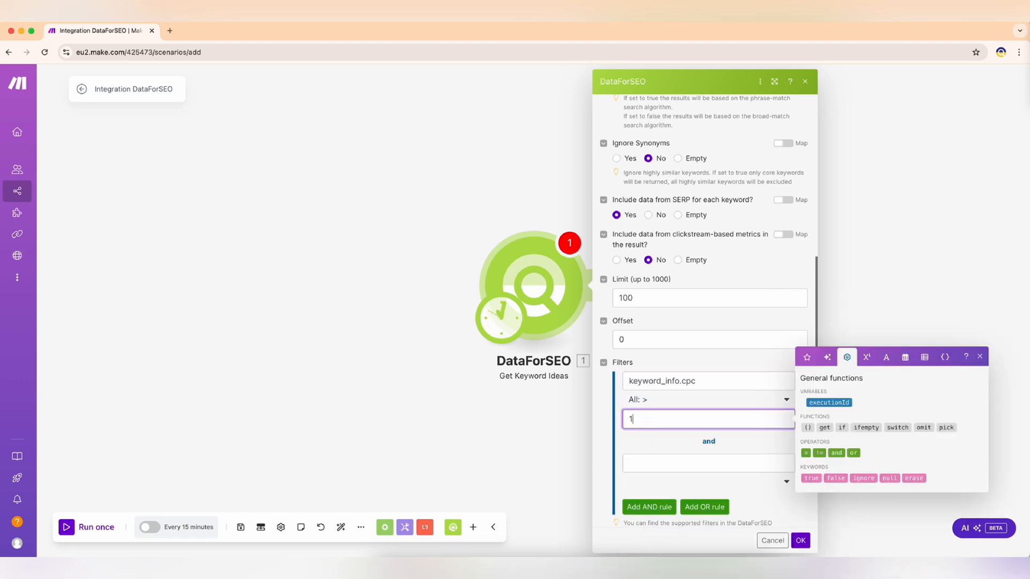
left_click(649, 507)
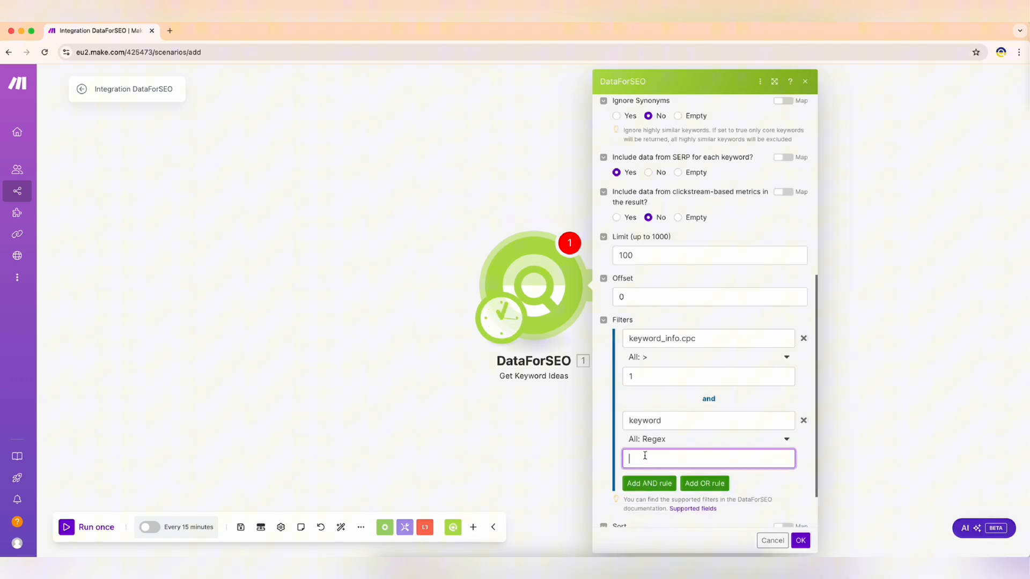
type("^\\\\S+(\\\\s+\\\\S+){2,4}$")
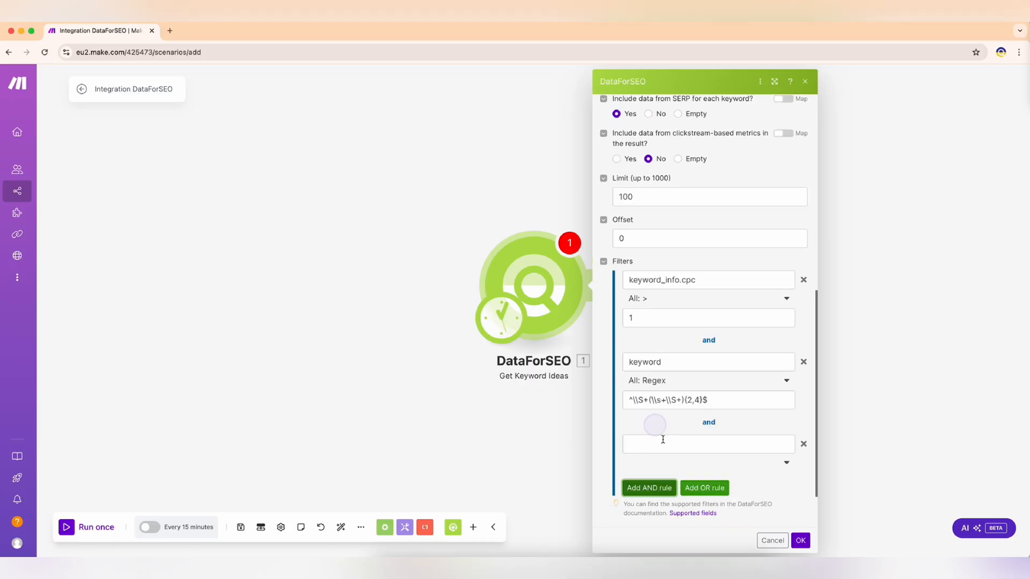
- Add keyword_properties.keyword_difficulty filters between 30 and 60 and begin a sort entry
type("keyword_propertie")
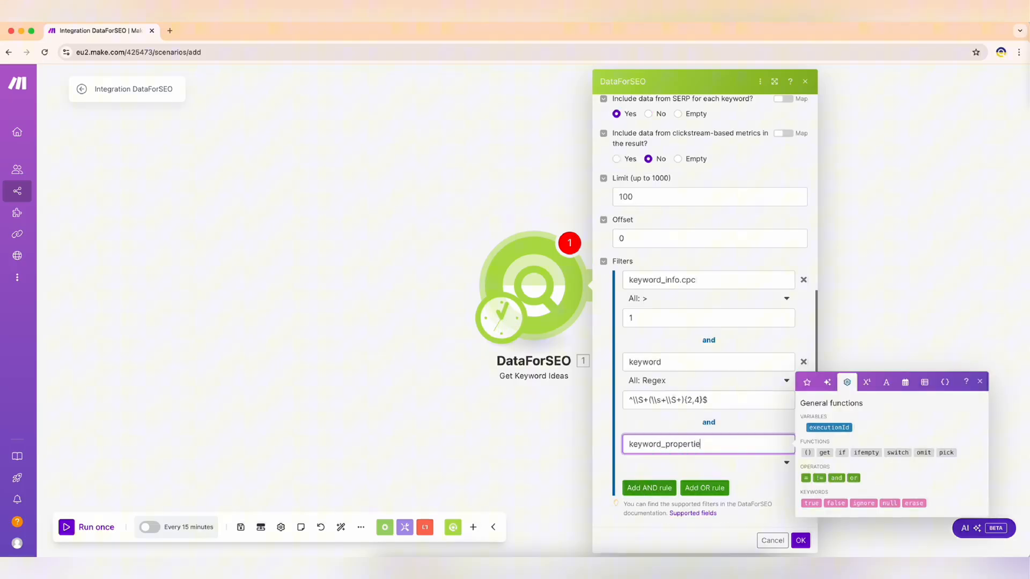
type("s.keyword_difficulty")
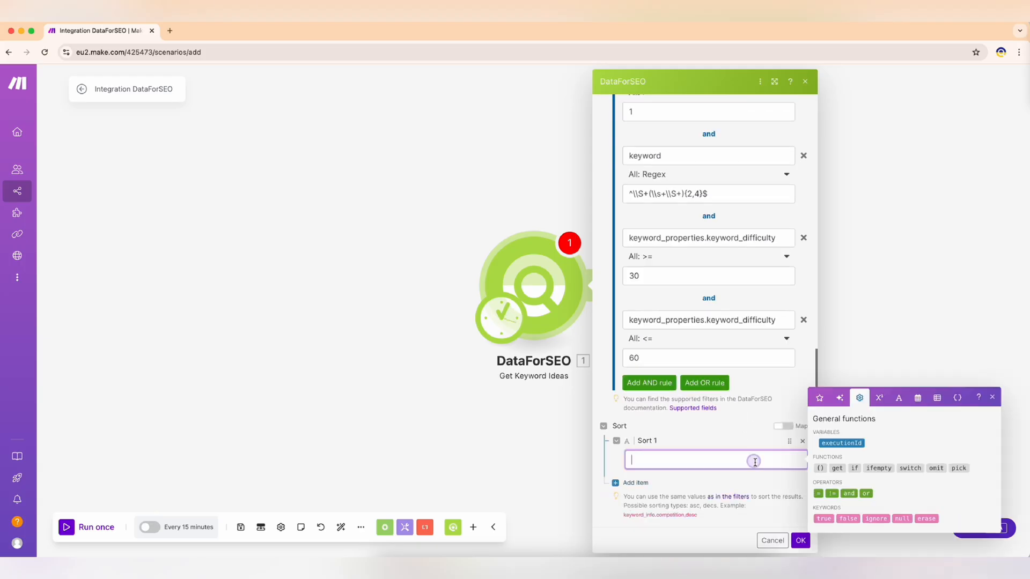
type("keyword.")
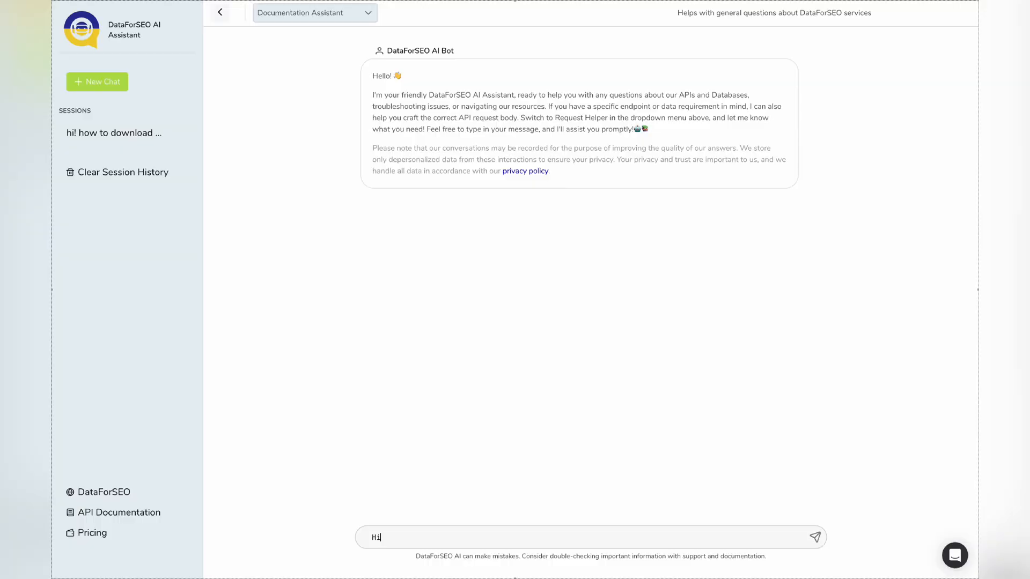
- Enter the sort entry keyword_info.search_volume,desc after consulting the AI Assistant
type("!")
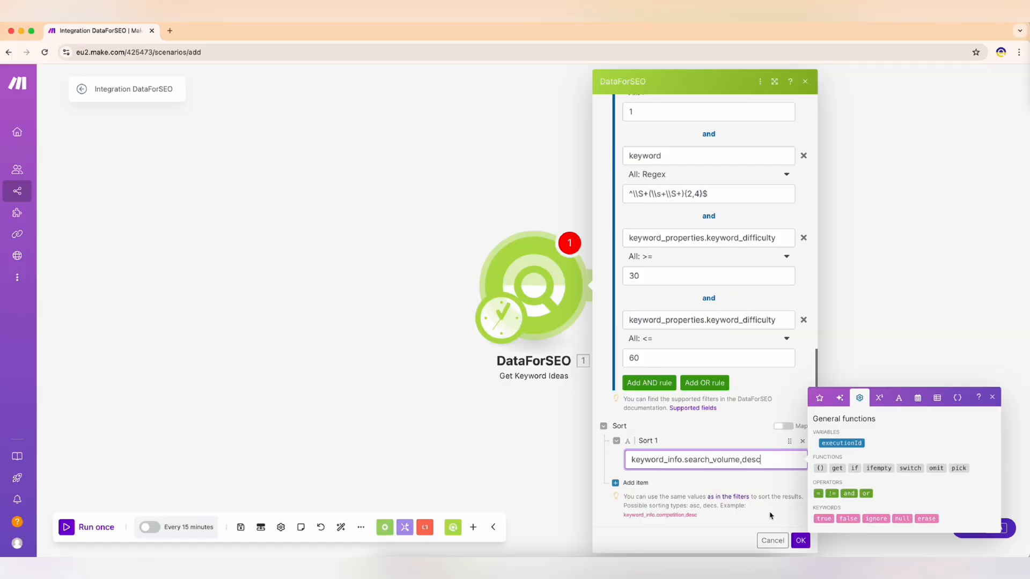
- Save the DataForSEO module with OK and run this module only
left_click(801, 541)
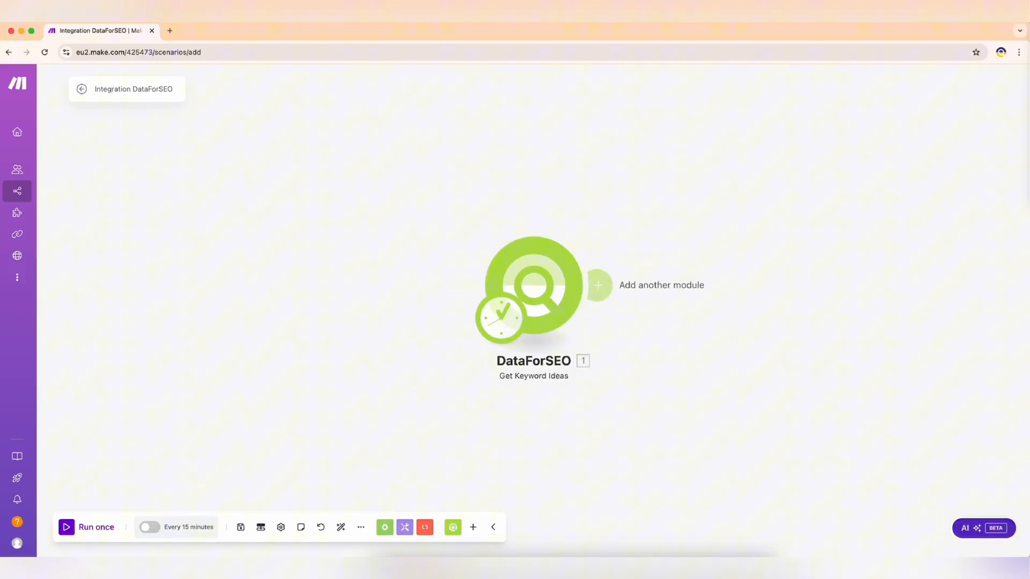
right_click(533, 285)
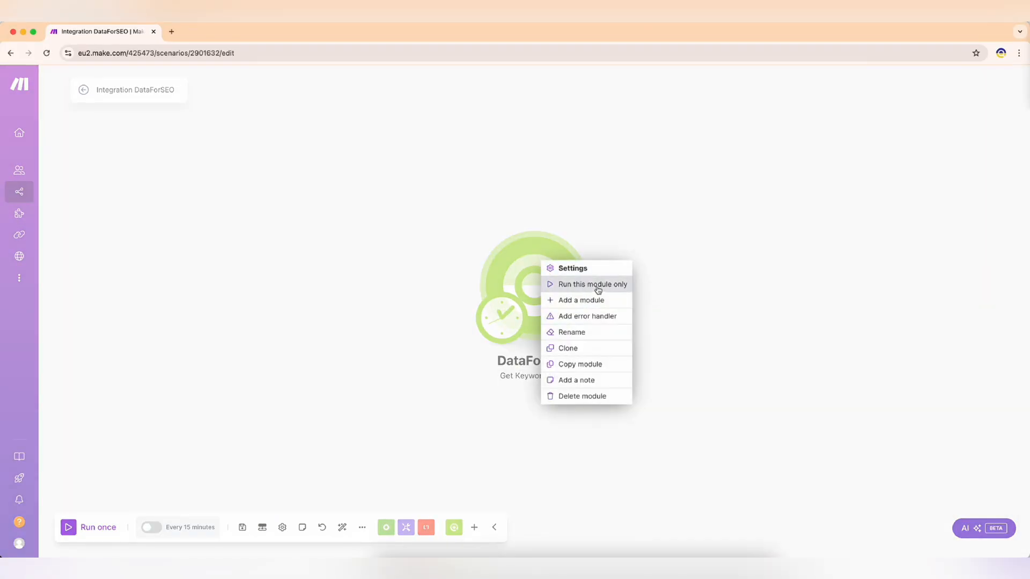
left_click(592, 283)
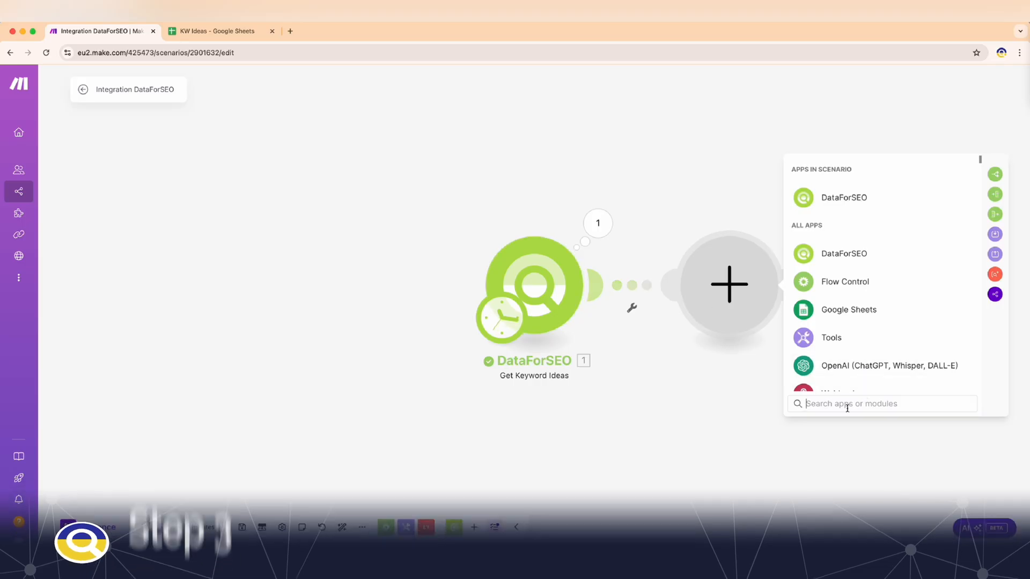
- Add a Flow Control Iterator module after DataForSEO
type("iterat")
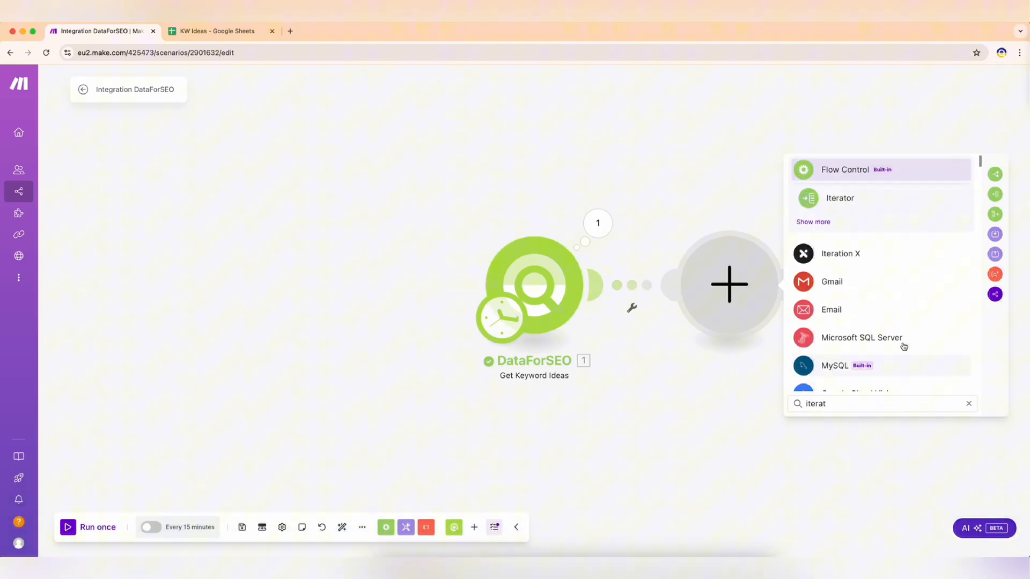
left_click(839, 198)
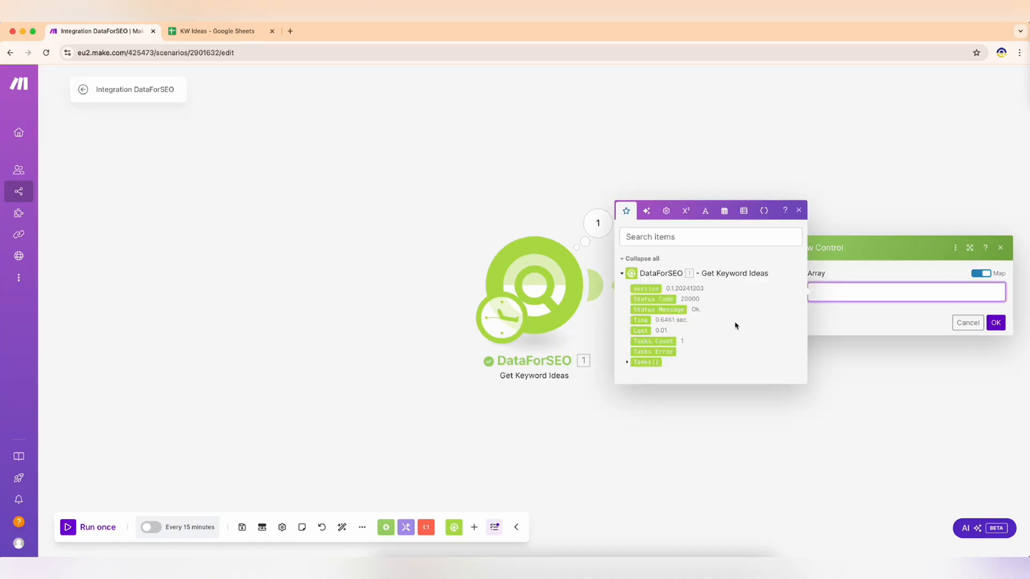
- Map Tasks[] > result[] > items[] into the Iterator's Array and confirm
left_click(627, 361)
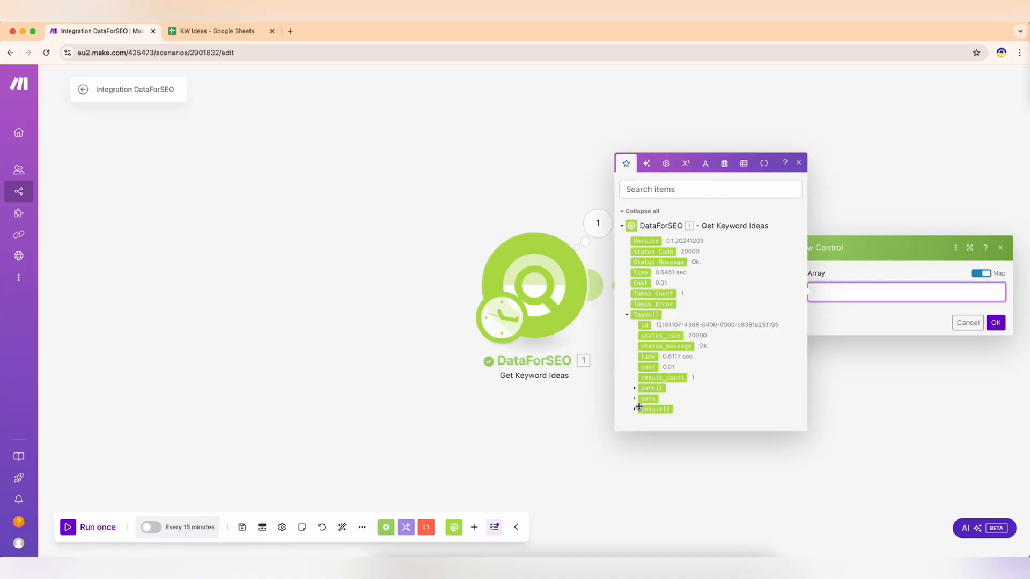
left_click(634, 409)
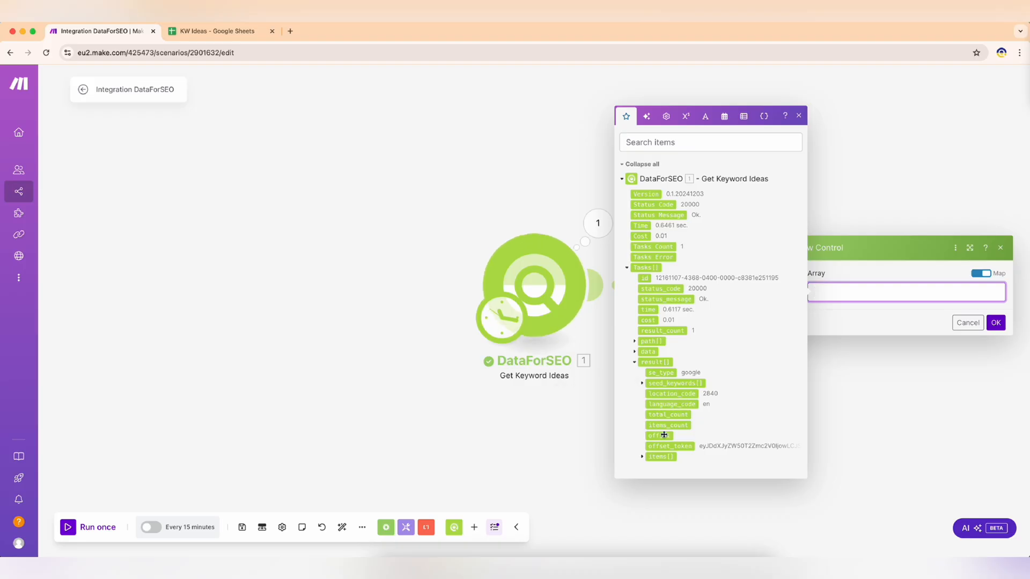
left_click(660, 457)
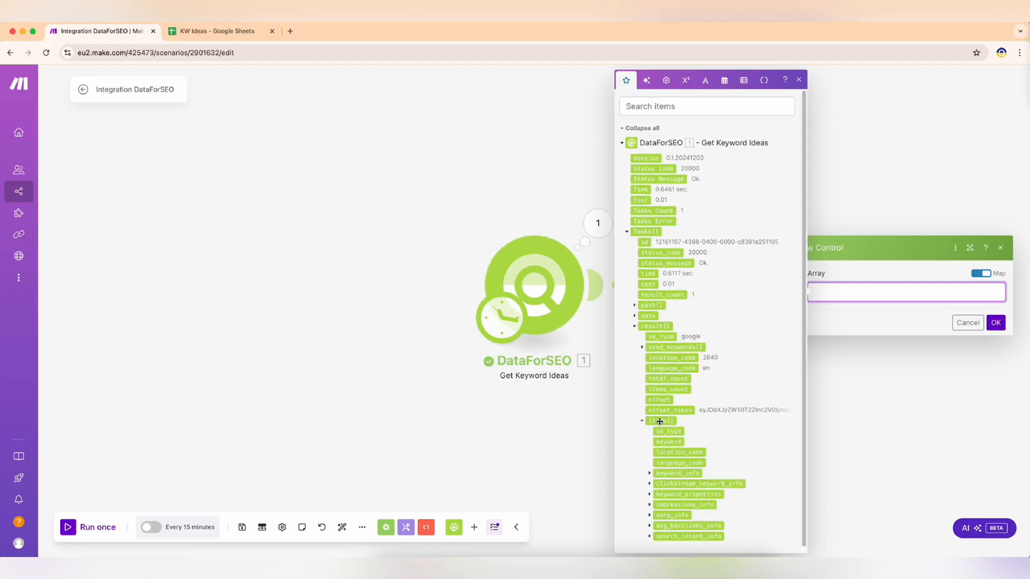
left_click(996, 322)
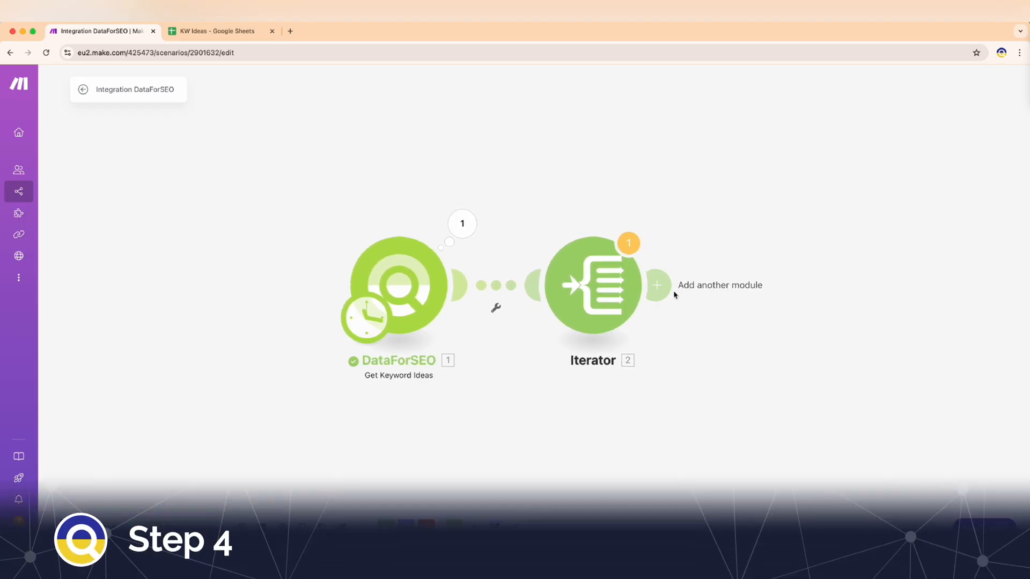
- Add a Google Sheets Add a Row module after the Iterator
left_click(657, 286)
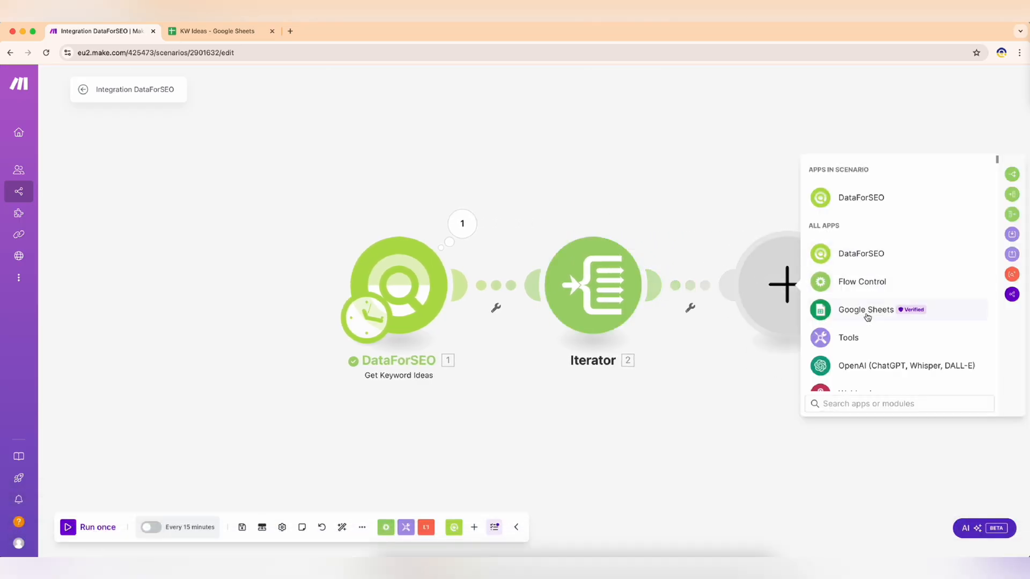
left_click(866, 309)
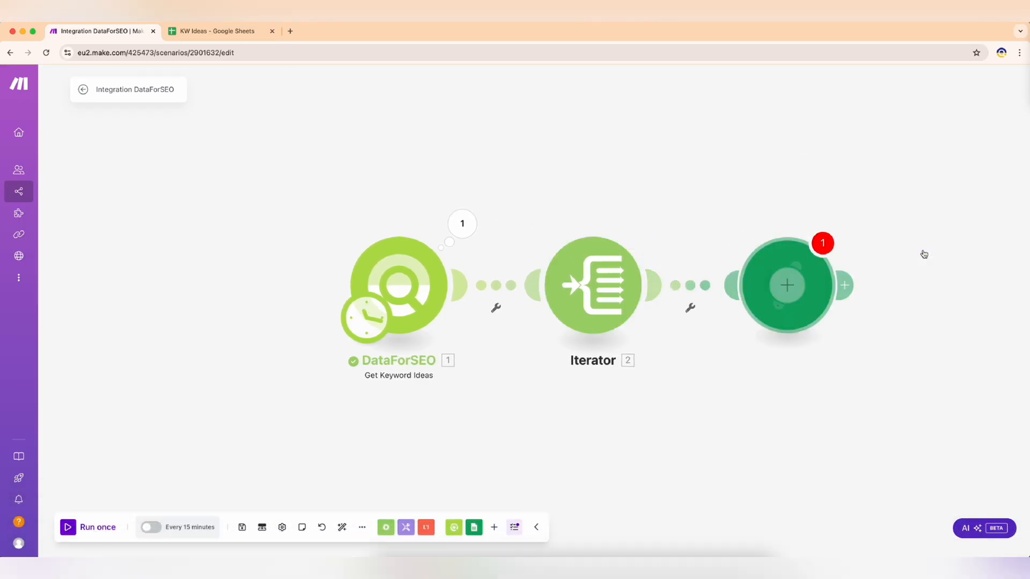
left_click(786, 285)
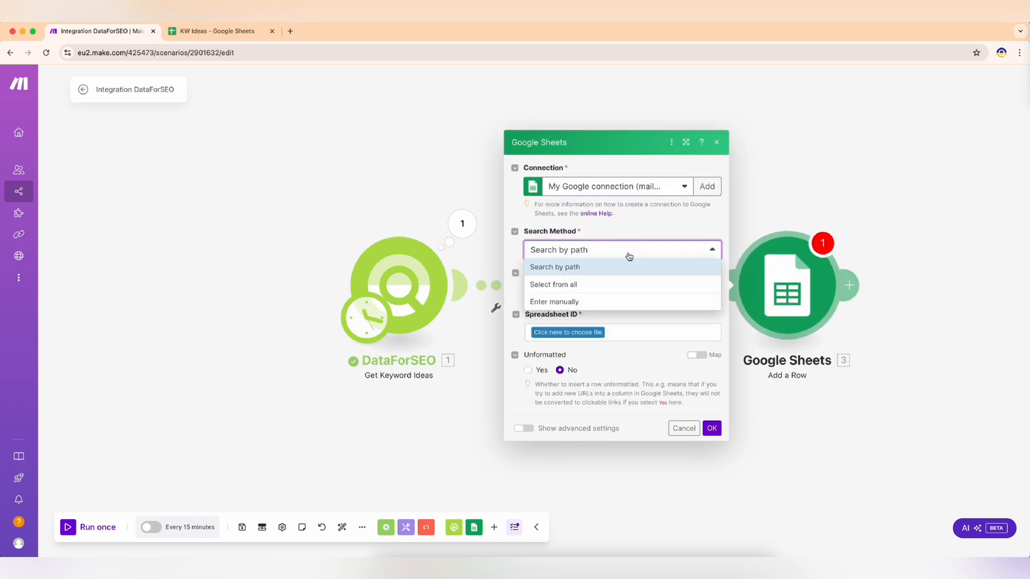
- Point it at My Drive's KW Ideas spreadsheet, Sheet1, with headers
left_click(555, 267)
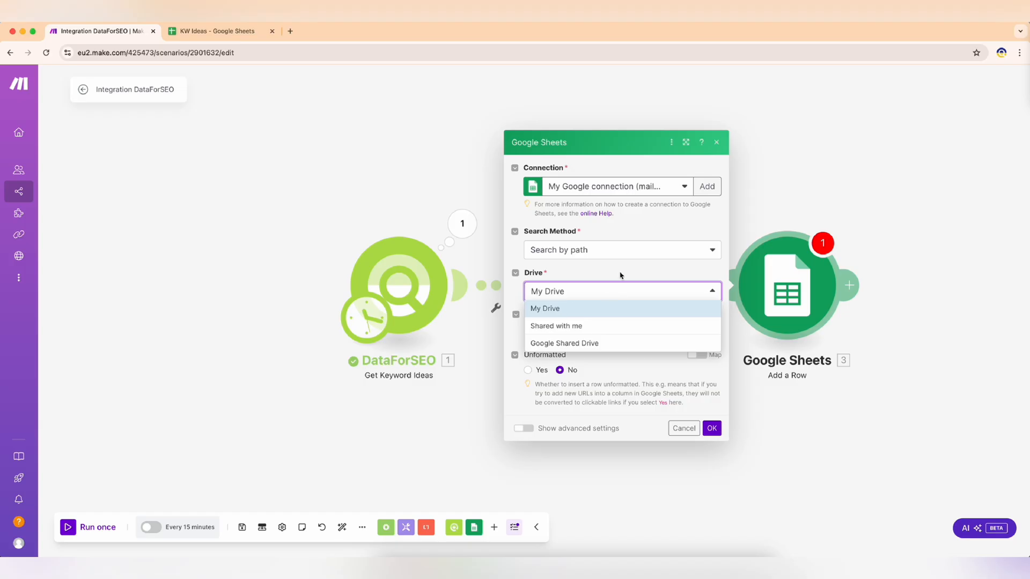
left_click(545, 309)
type("K")
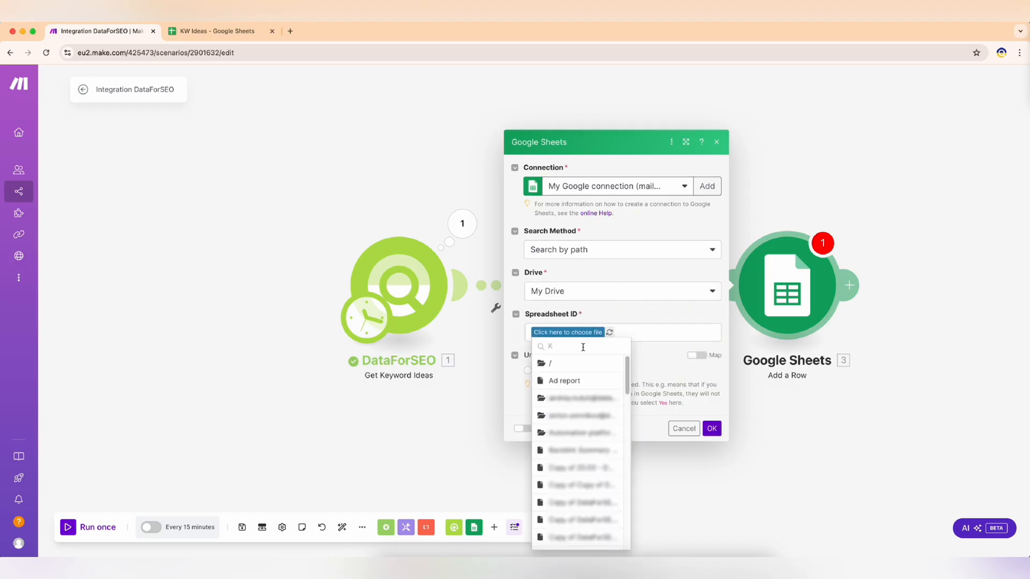
type("W")
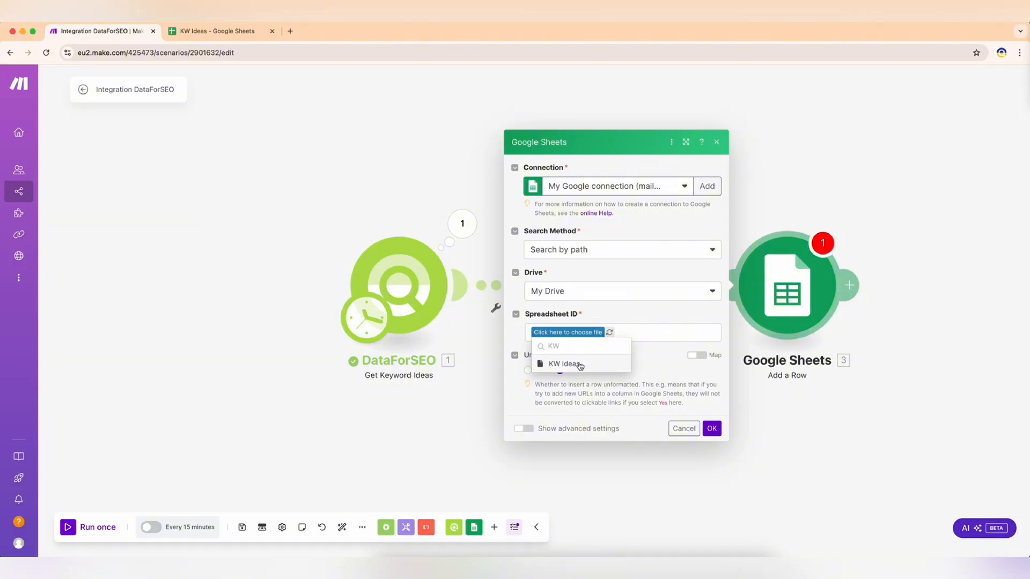
left_click(564, 364)
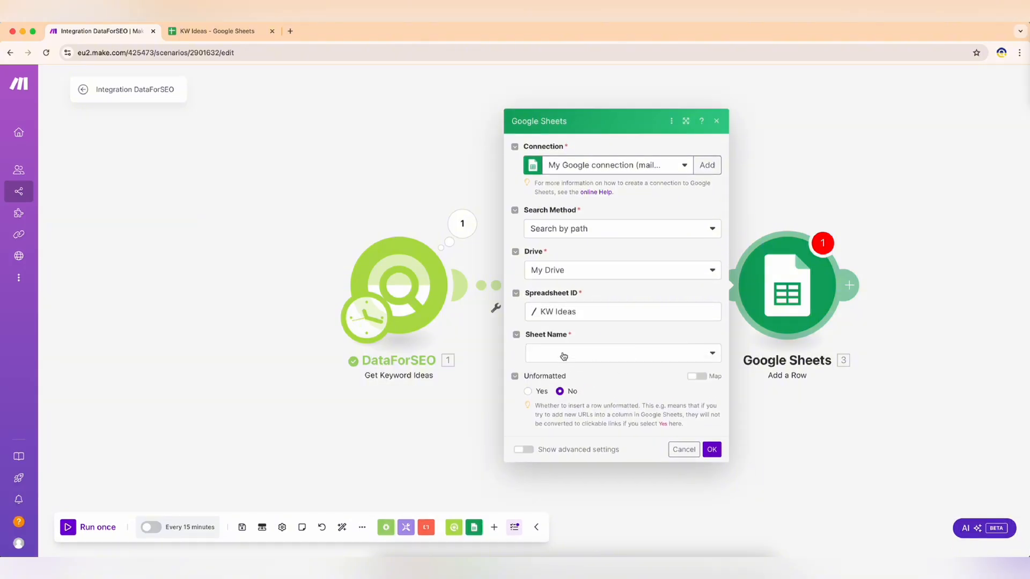
left_click(623, 353)
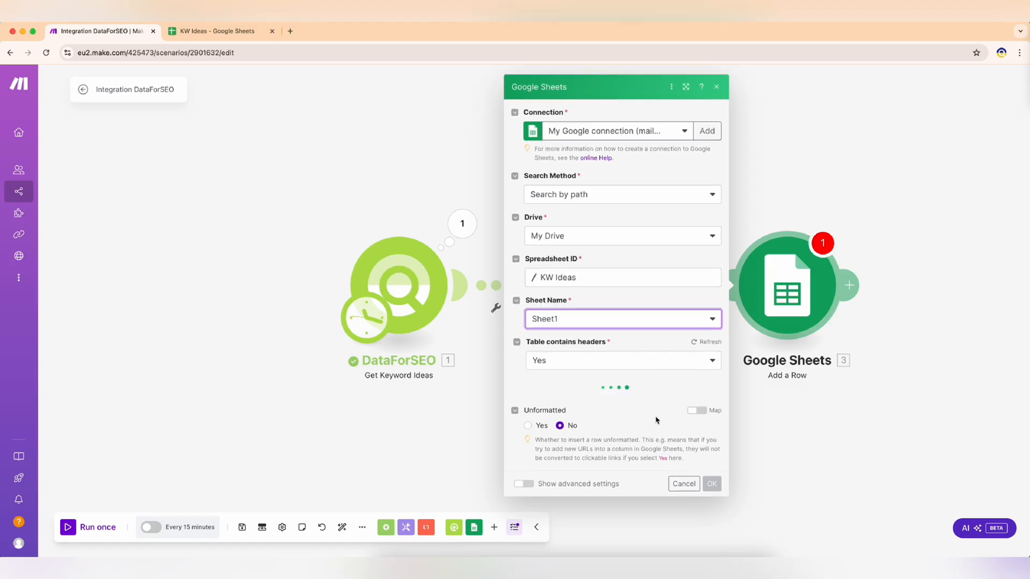
left_click(220, 31)
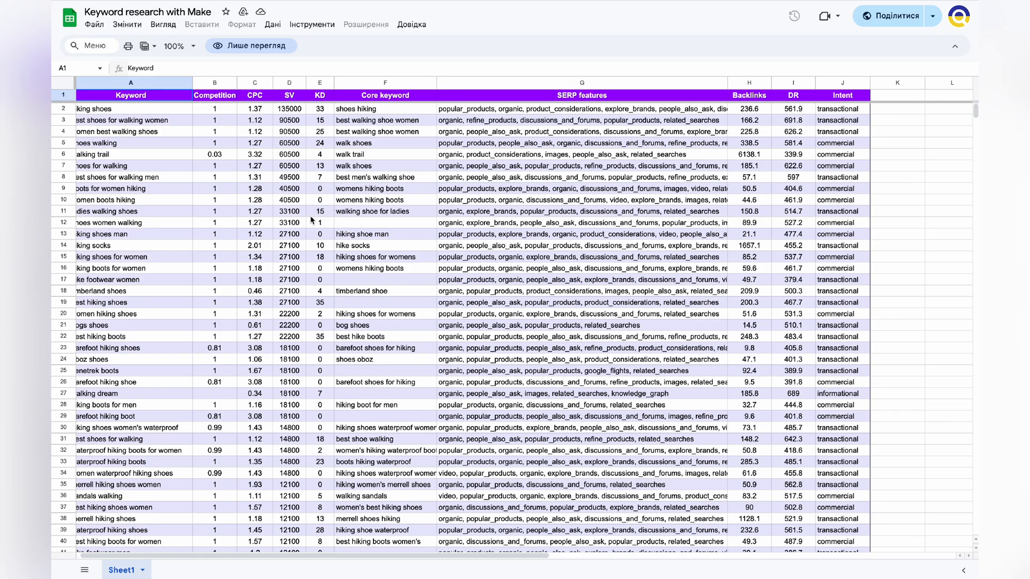
- Scroll through the example 'Keyword research with Make' sheet's metric columns
scroll("down", 3)
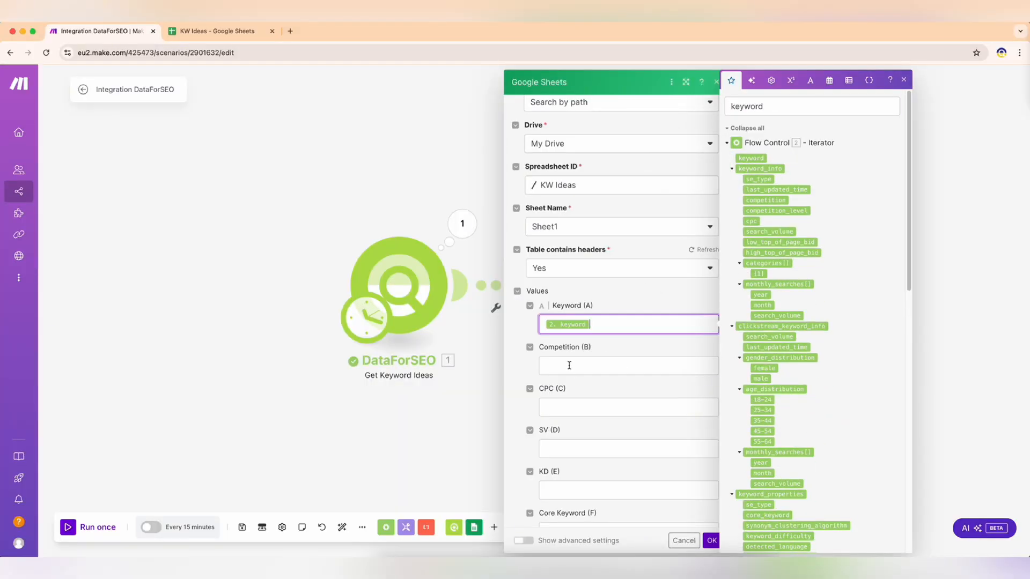
- Map competition, cpc, search_volume, difficulty, core_keyword, serp_item_types, backlinks, rank, main_intent to columns
left_click(628, 449)
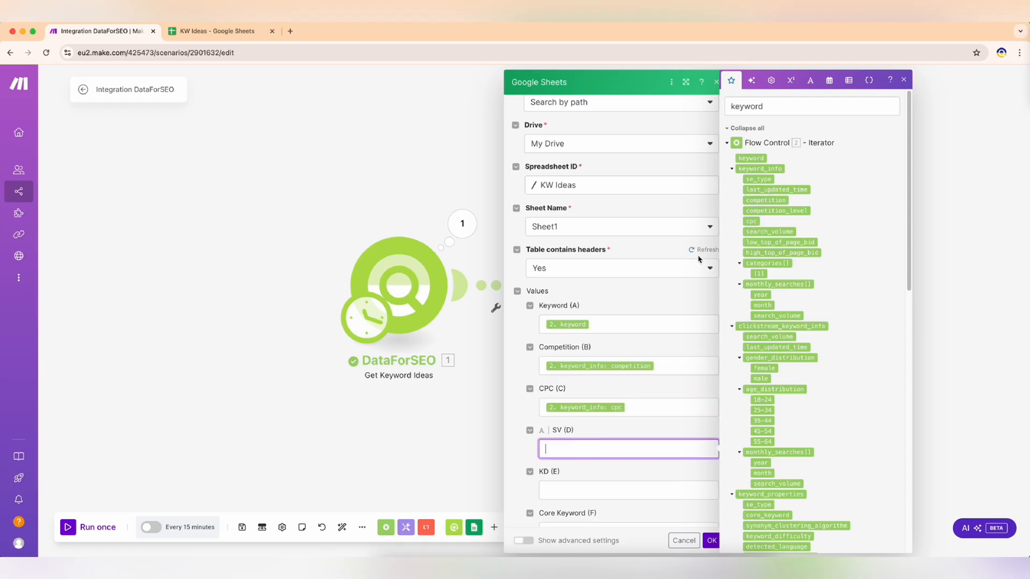
scroll("down", 3)
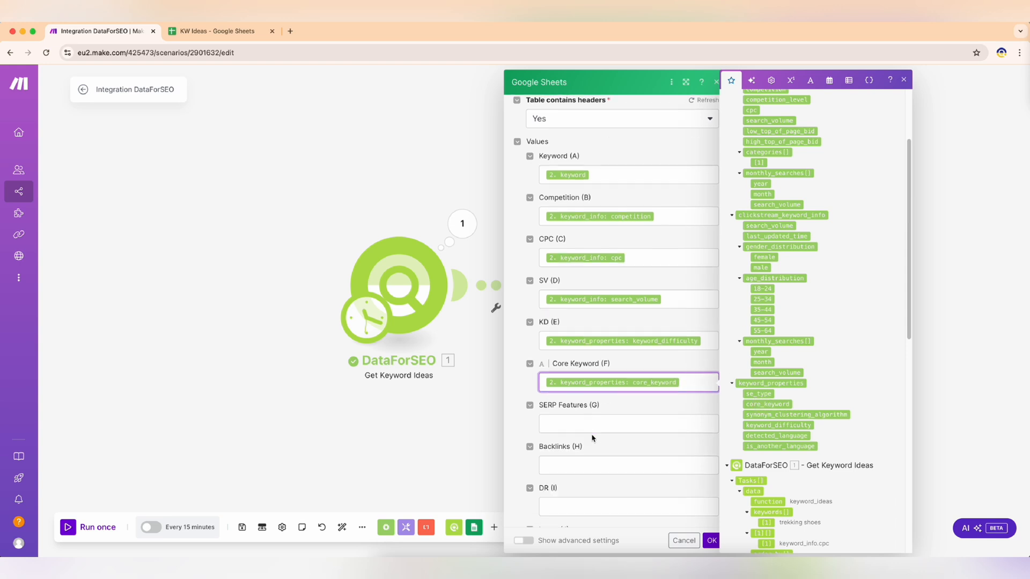
type("serp")
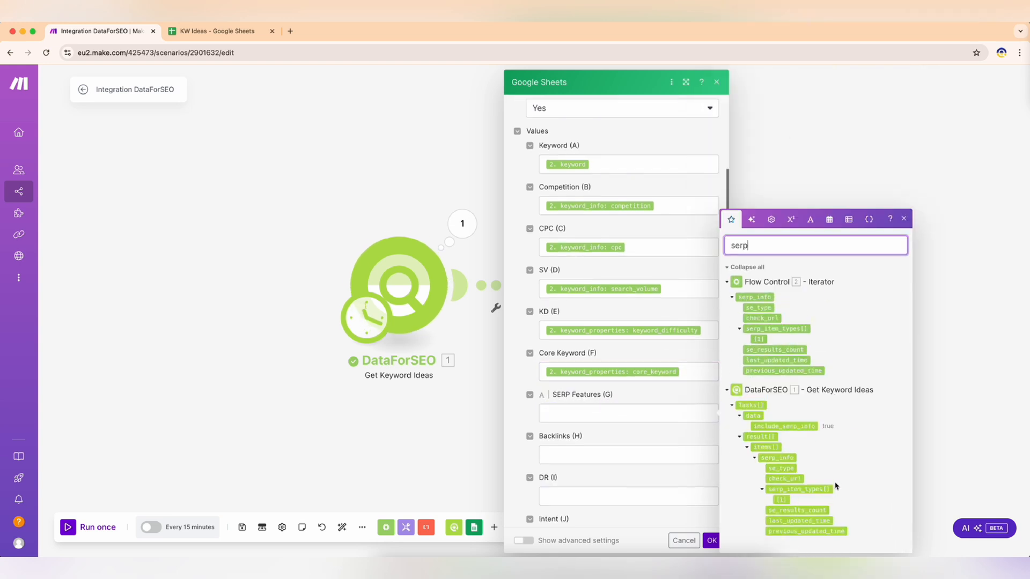
left_click(627, 412)
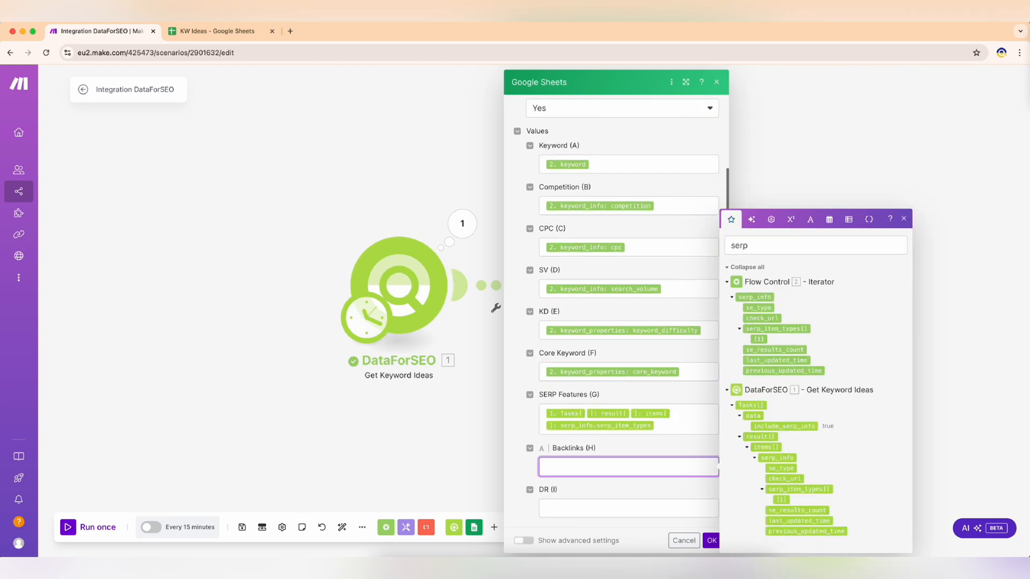
type("backlinks")
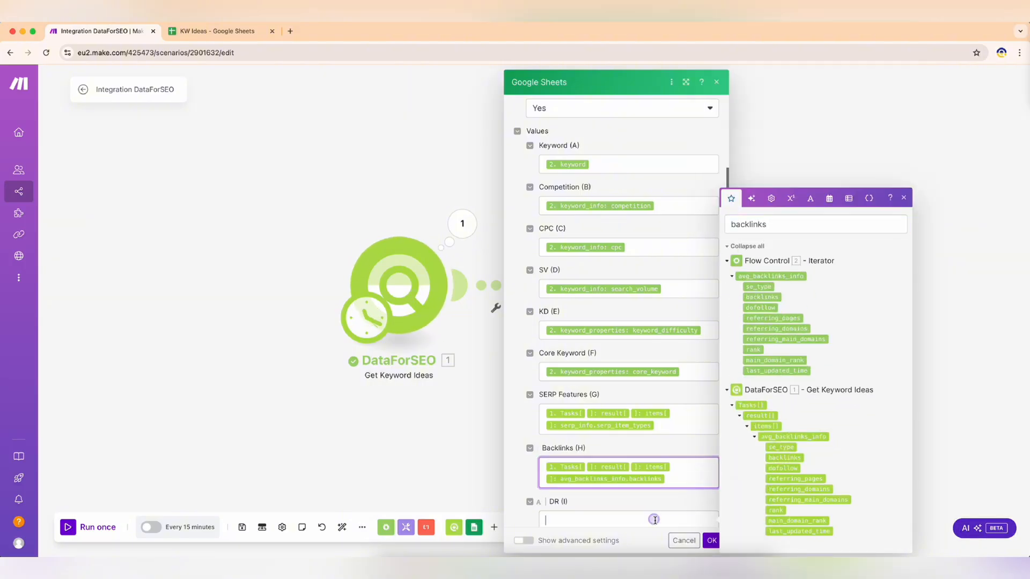
type("intent")
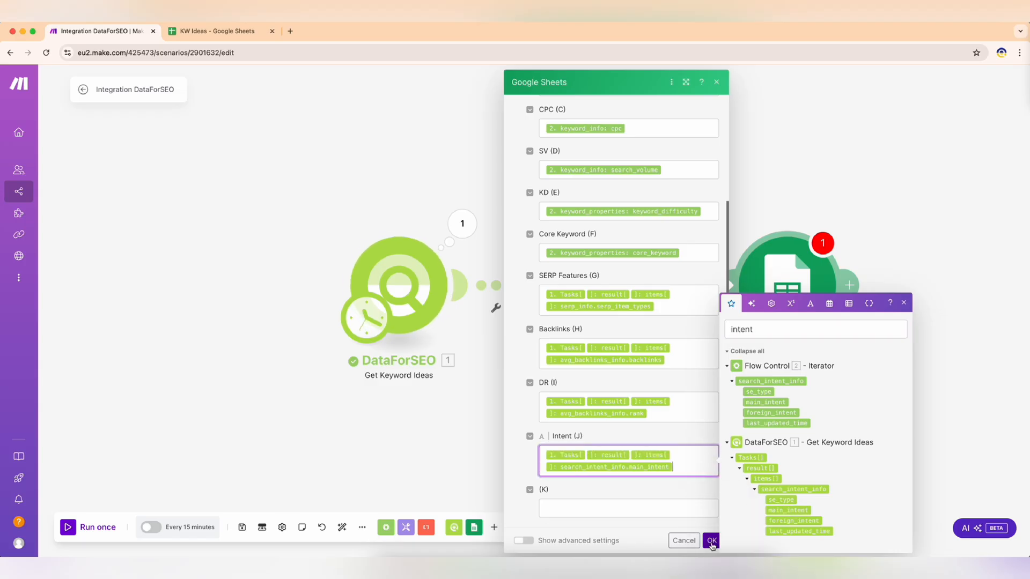
left_click(712, 540)
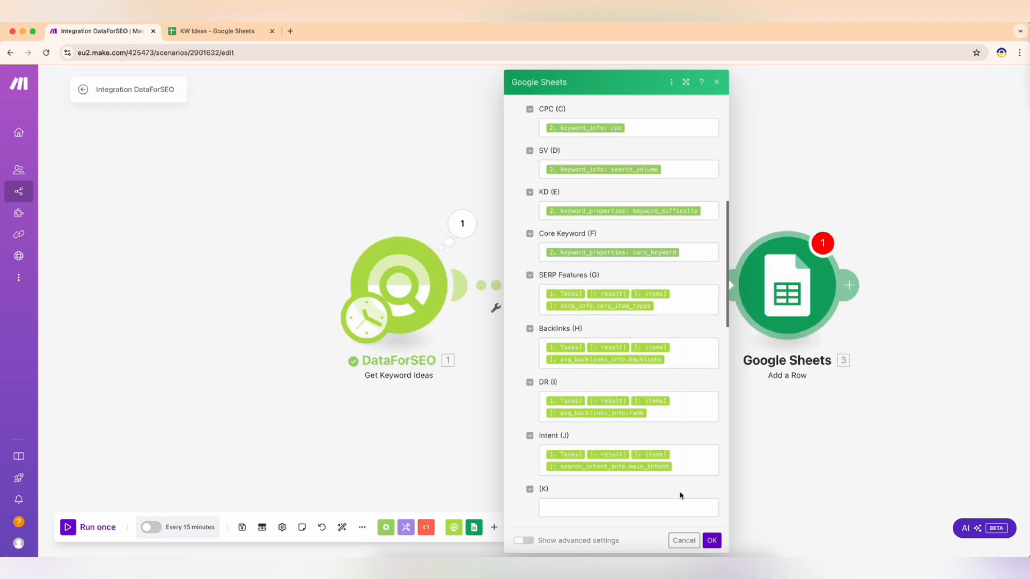
- Save the Add a Row module and review the filled keyword results sheet
scroll("down", 3)
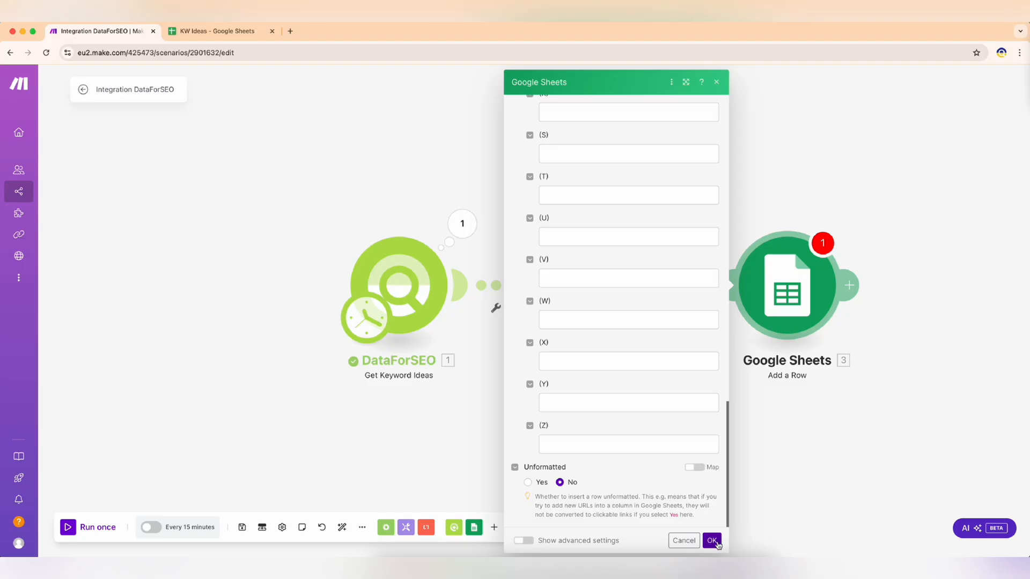
left_click(712, 540)
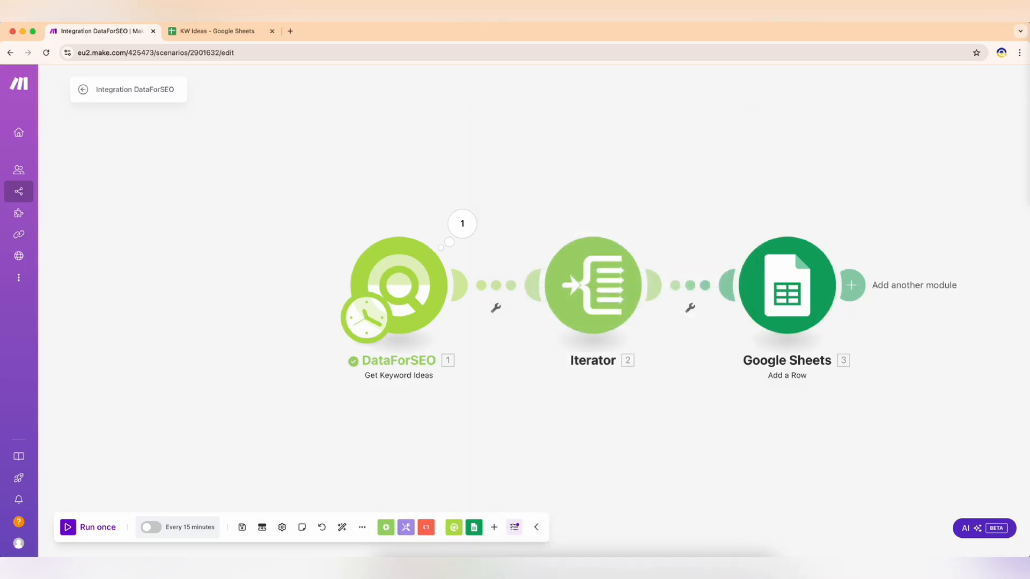
left_click(220, 31)
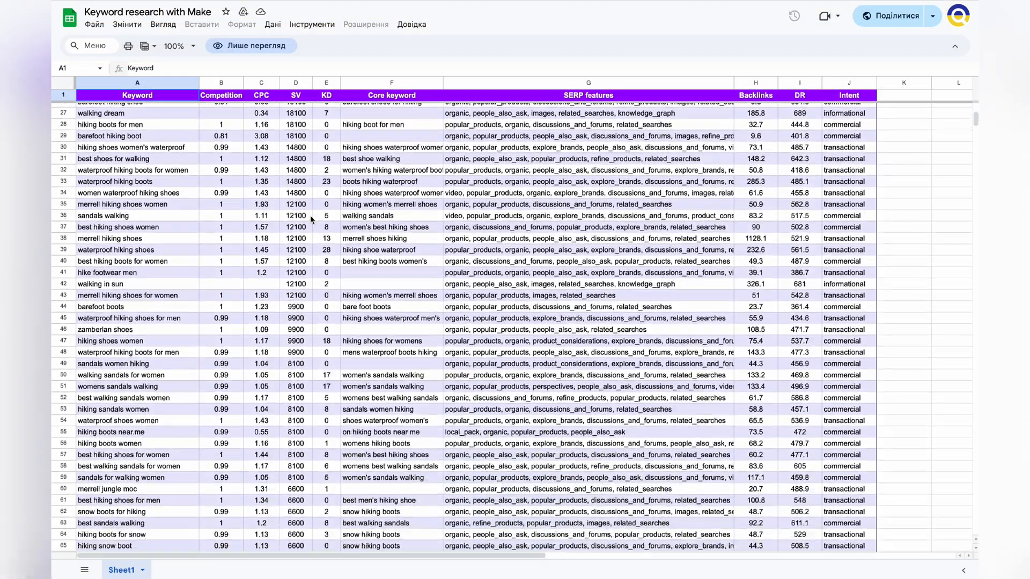
scroll("down", 3)
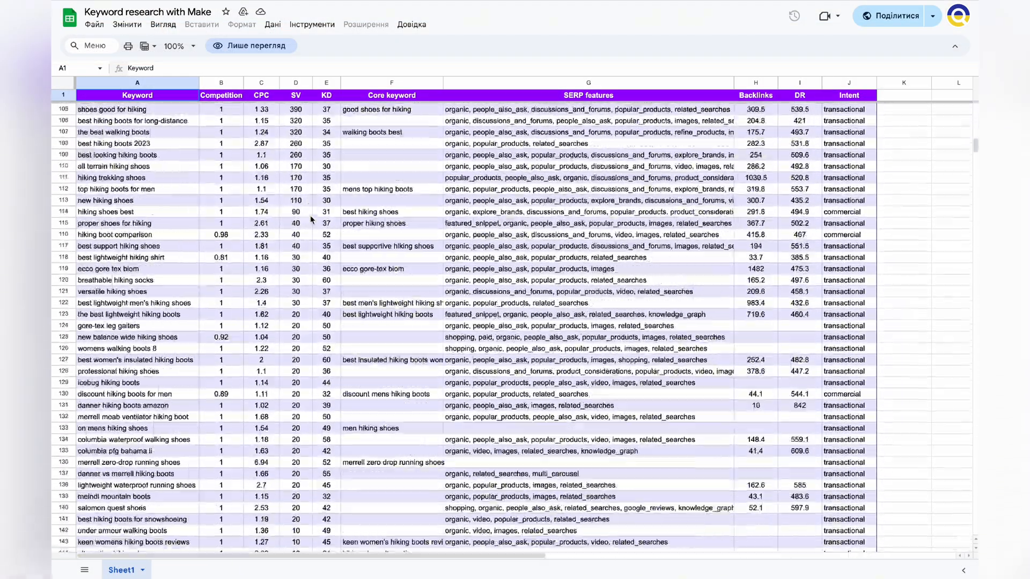